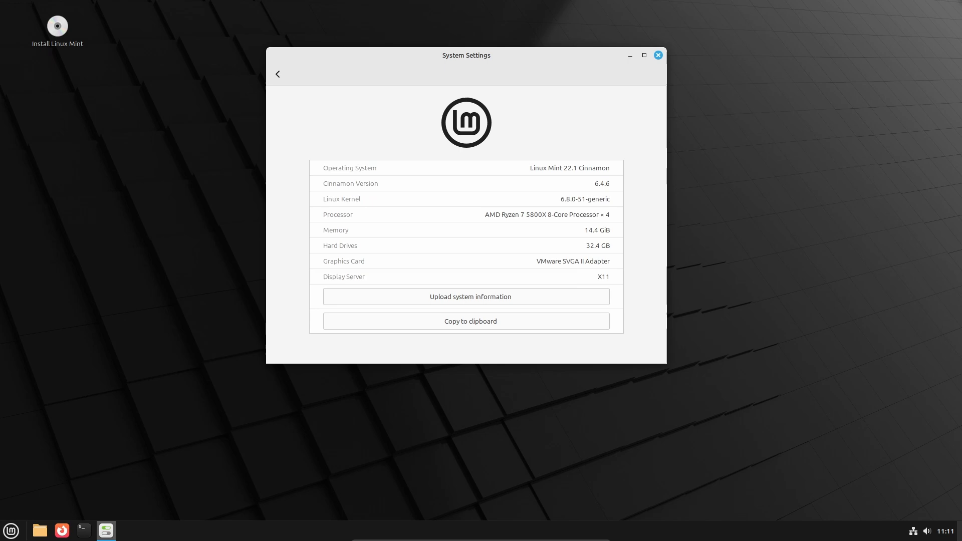
# - Close System Info, confirm Nemo version 6.4.3 in its About dialog, and open the Mint Menu
pyautogui.click(658, 56)
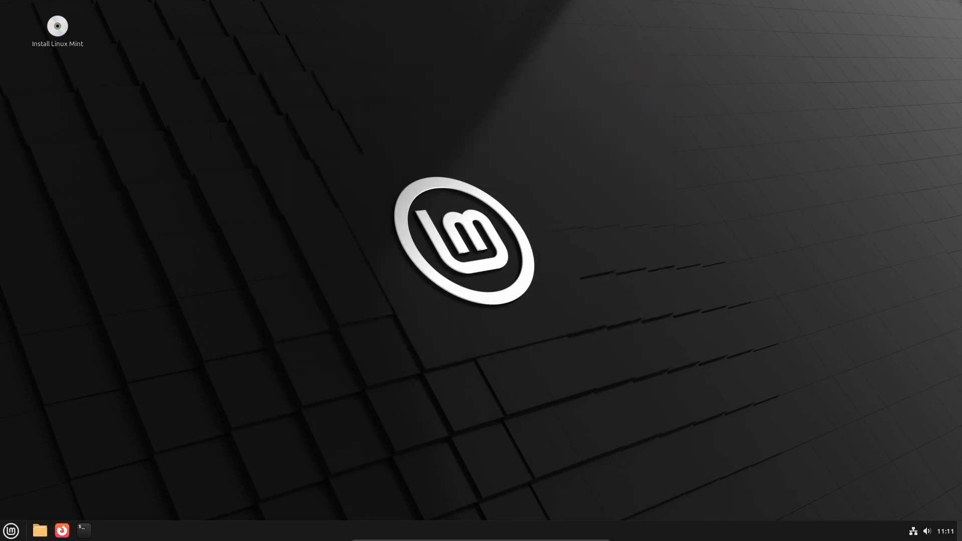
pyautogui.click(39, 530)
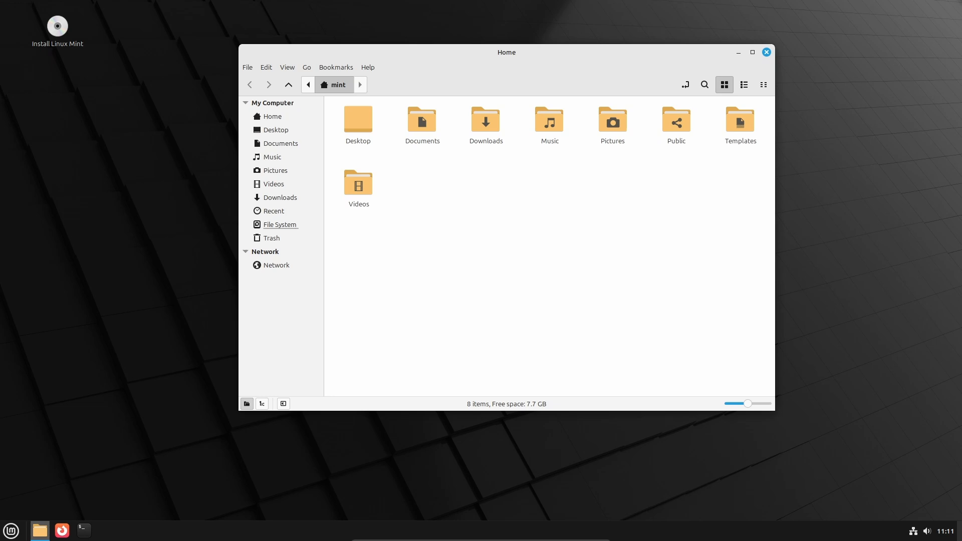
pyautogui.click(367, 66)
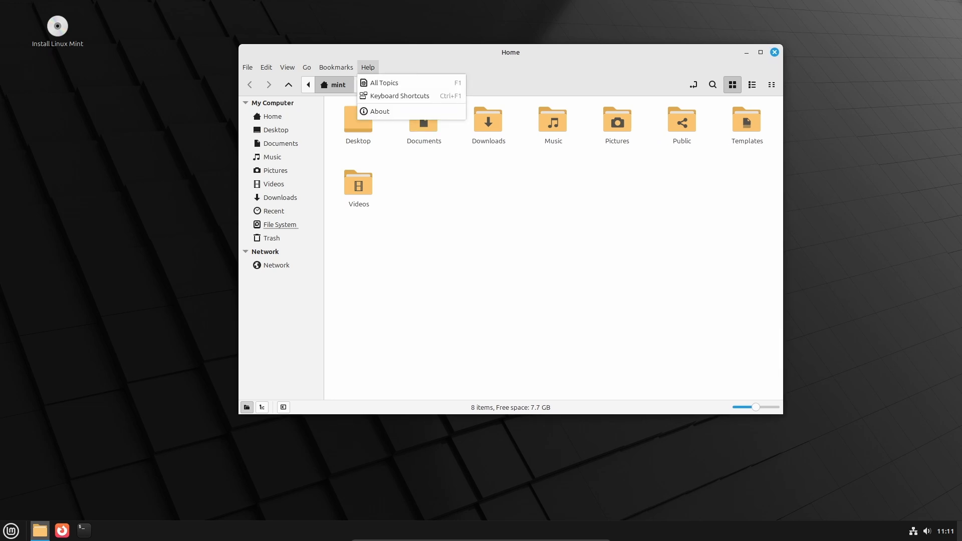
pyautogui.click(379, 111)
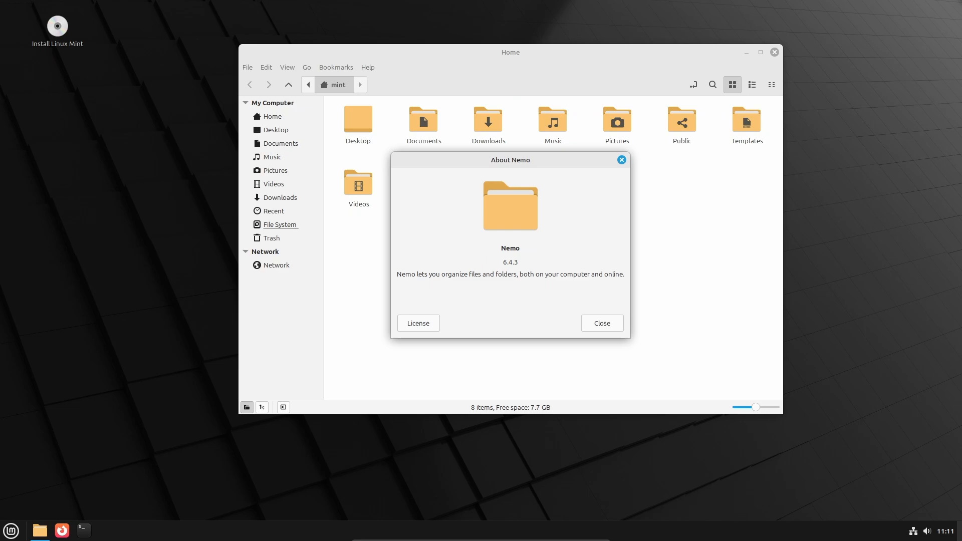
pyautogui.click(602, 323)
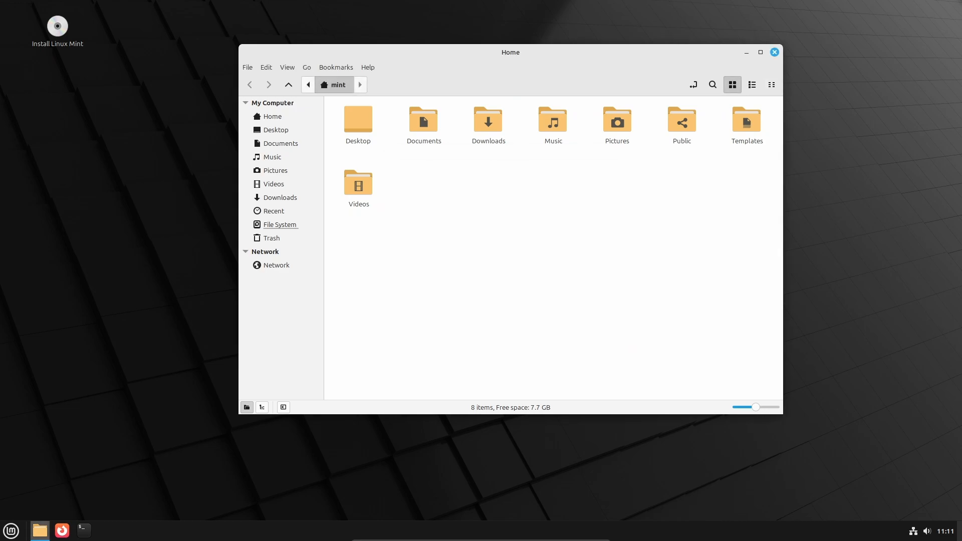
pyautogui.click(11, 531)
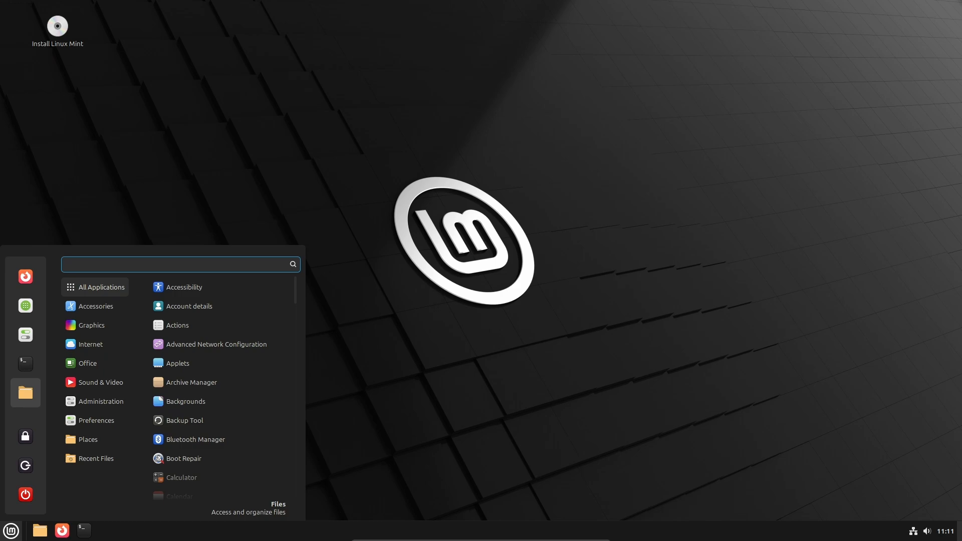
# - Open System Settings from the menu and go to the Themes settings
pyautogui.click(25, 334)
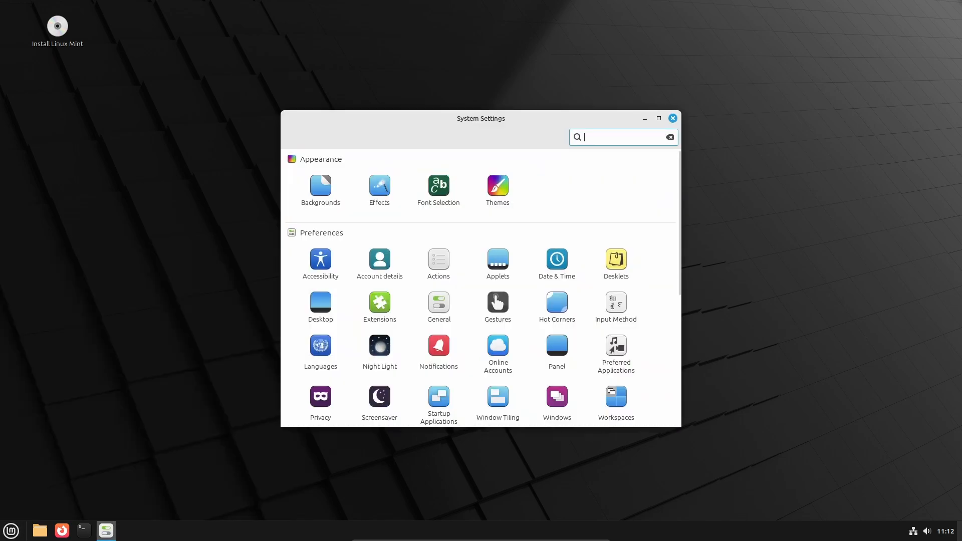
pyautogui.click(498, 190)
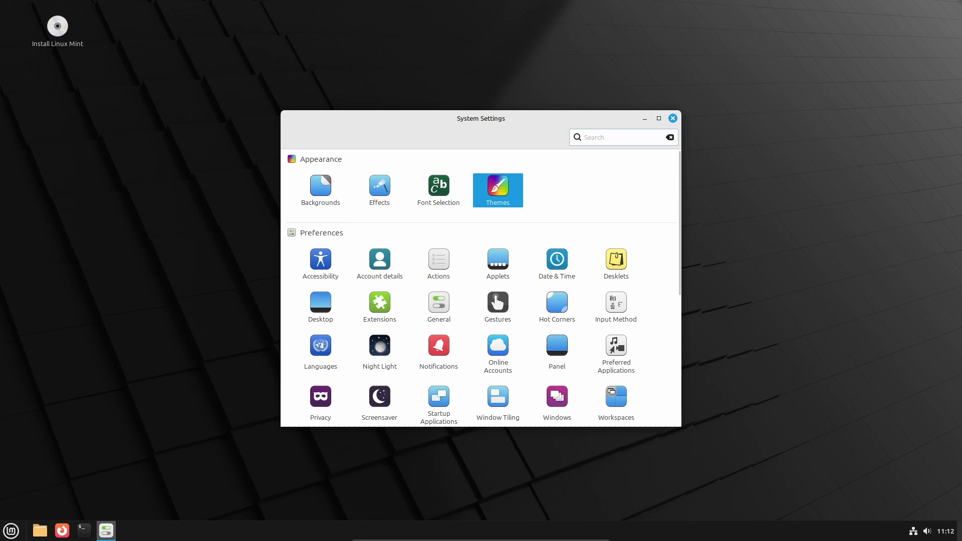
pyautogui.click(498, 189)
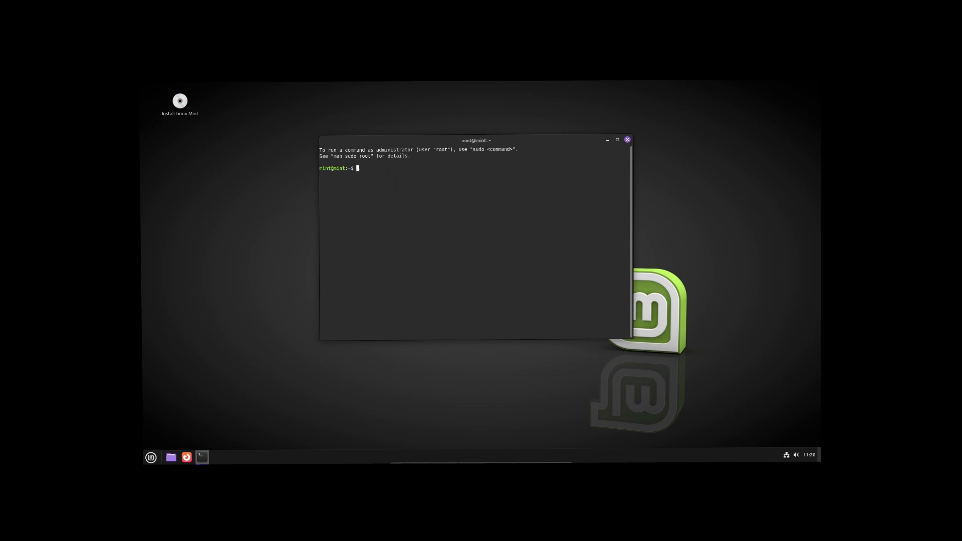
# - Run uname -a in the Terminal to show kernel and system details
pyautogui.write('uname -a')
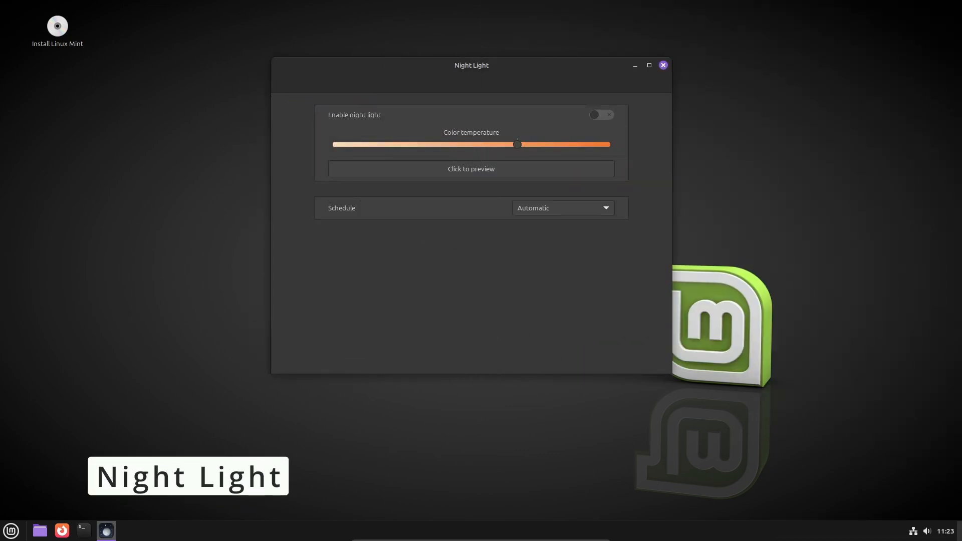
# - Push Night Light's colour temperature near the warm end, then enter 'Improved Notifications'
pyautogui.moveTo(516, 144); pyautogui.dragTo(526, 145)
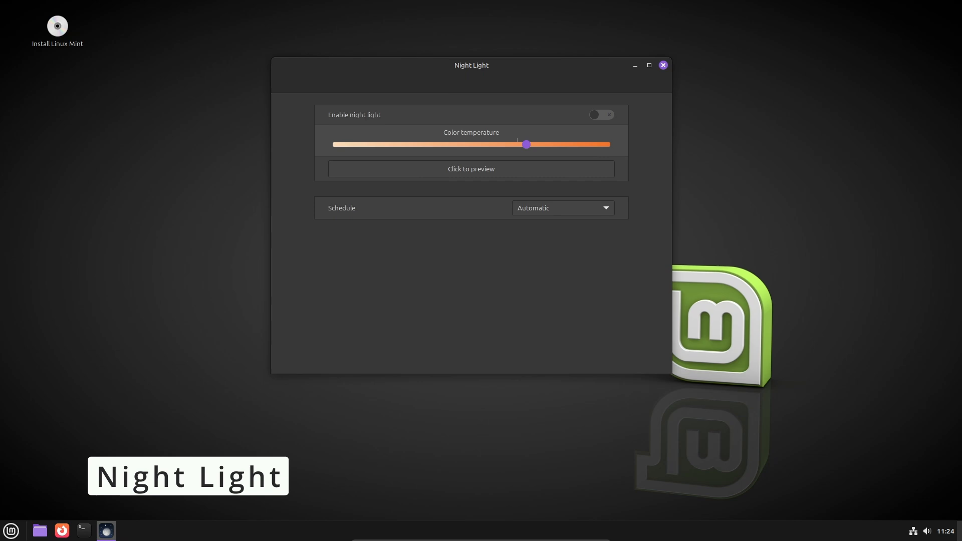
pyautogui.moveTo(526, 144); pyautogui.dragTo(582, 145)
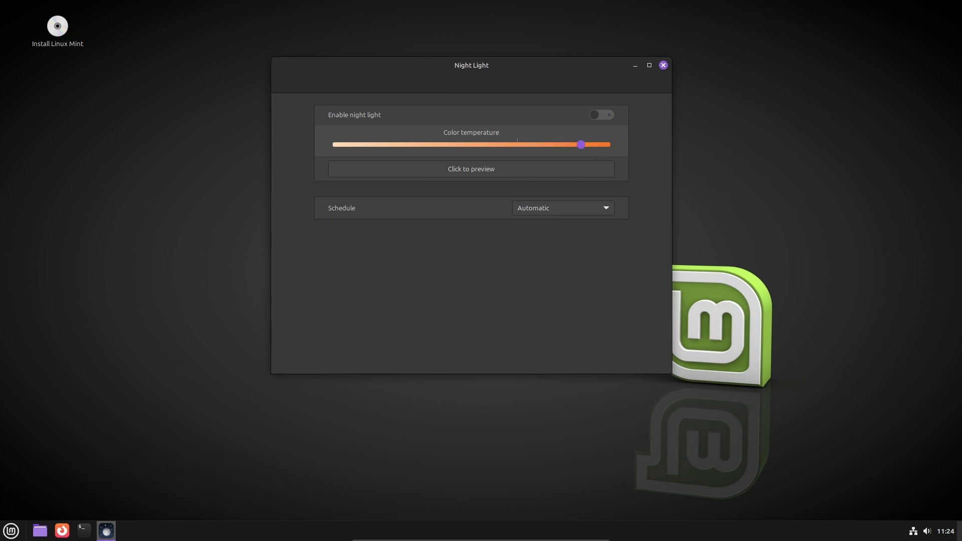
pyautogui.click(601, 115)
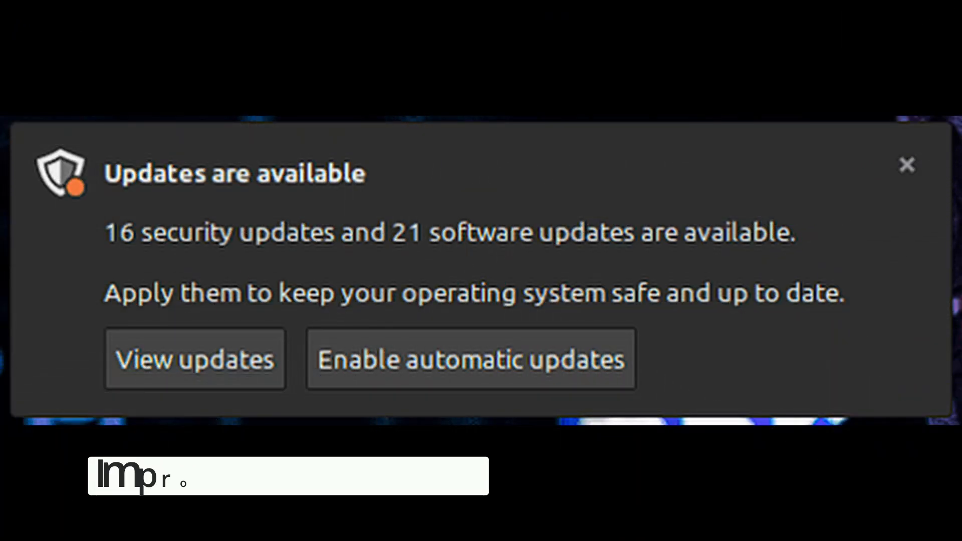
pyautogui.write('Improved Notifications')
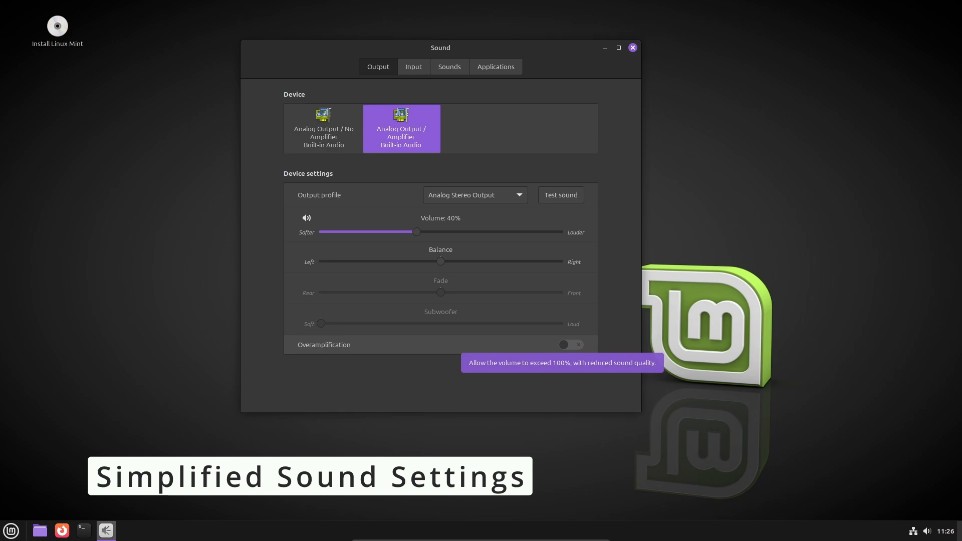
# - Keep the Amplifier output at 40% volume with overamplification off
pyautogui.click(569, 344)
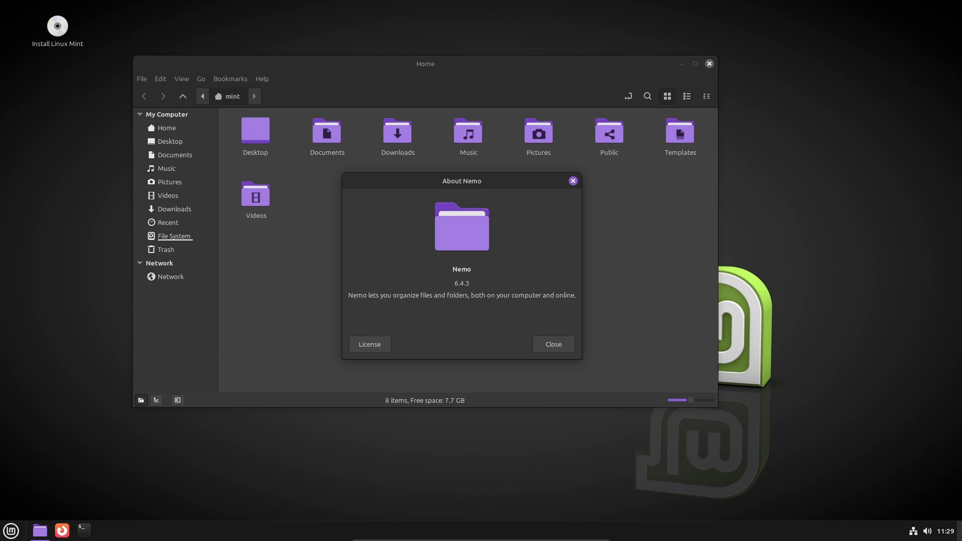
# - Close About, try largest, smallest and normal icon sizes, then rename test 1–3 together
pyautogui.click(552, 344)
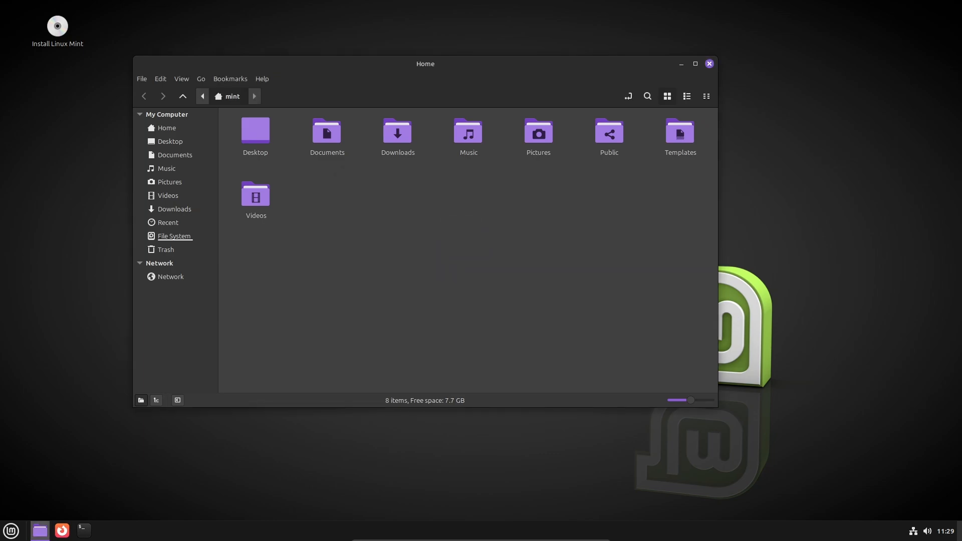
pyautogui.moveTo(690, 400); pyautogui.dragTo(712, 400)
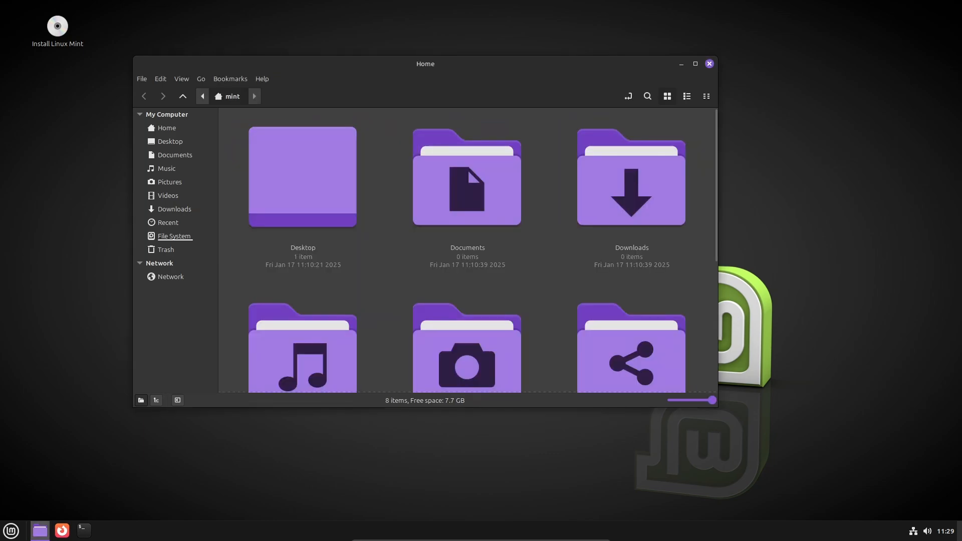
pyautogui.moveTo(712, 400); pyautogui.dragTo(669, 400)
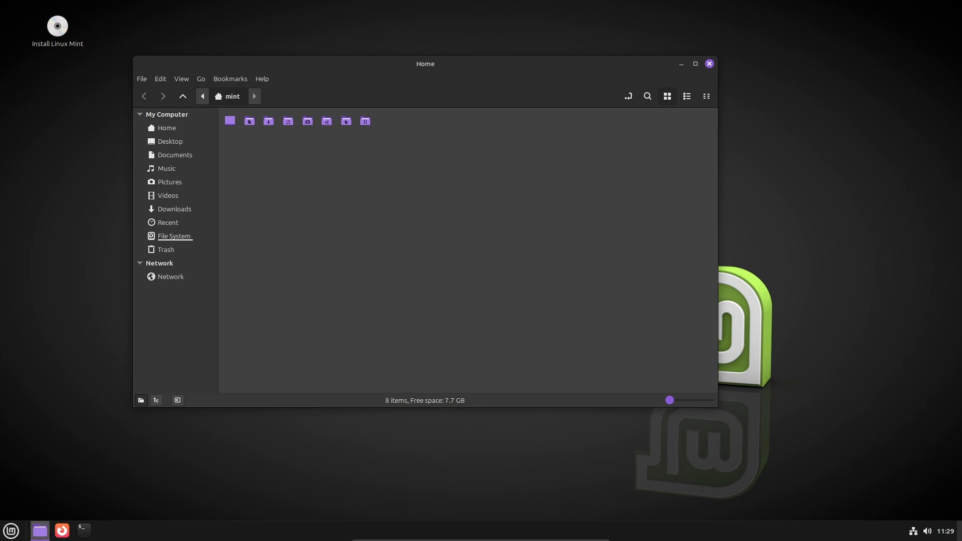
pyautogui.moveTo(670, 399); pyautogui.dragTo(691, 399)
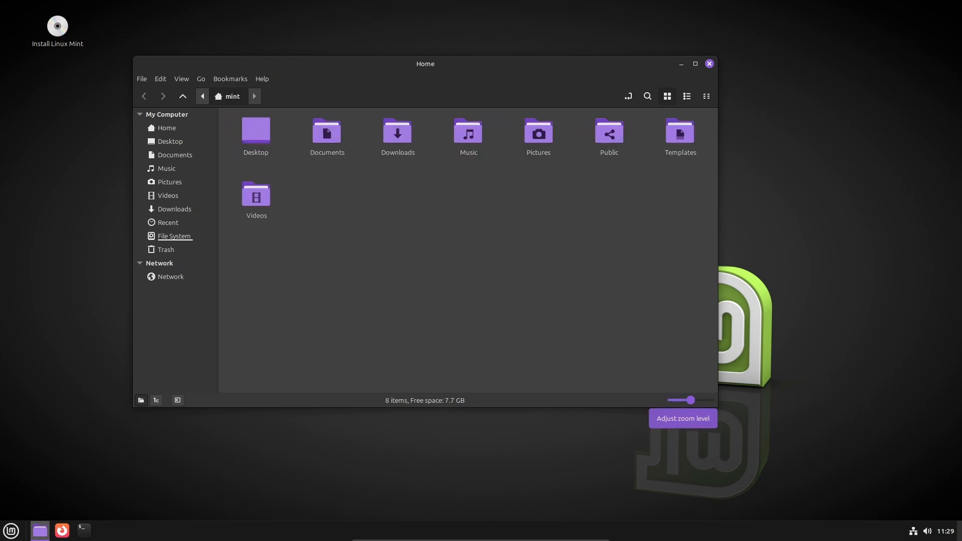
pyautogui.moveTo(692, 400); pyautogui.dragTo(684, 399)
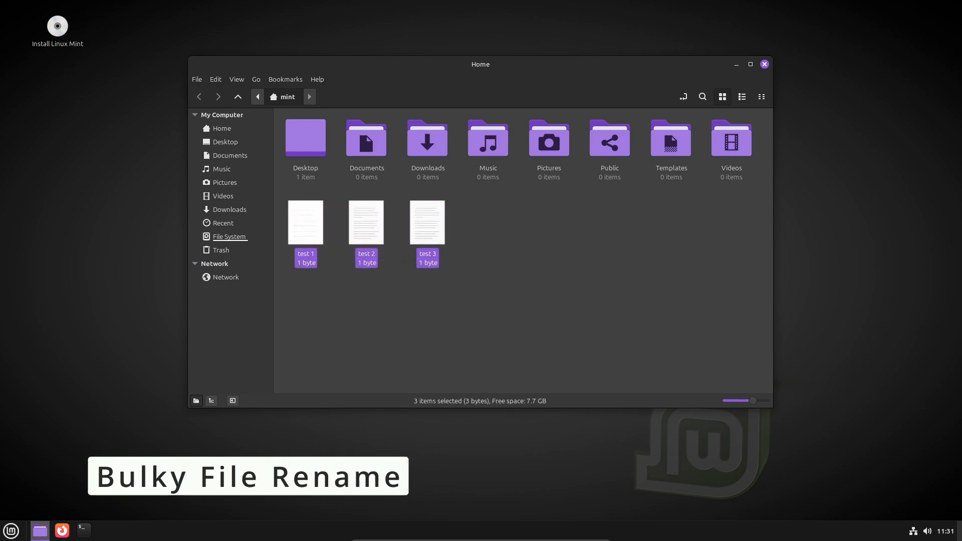
pyautogui.rightClick(366, 222)
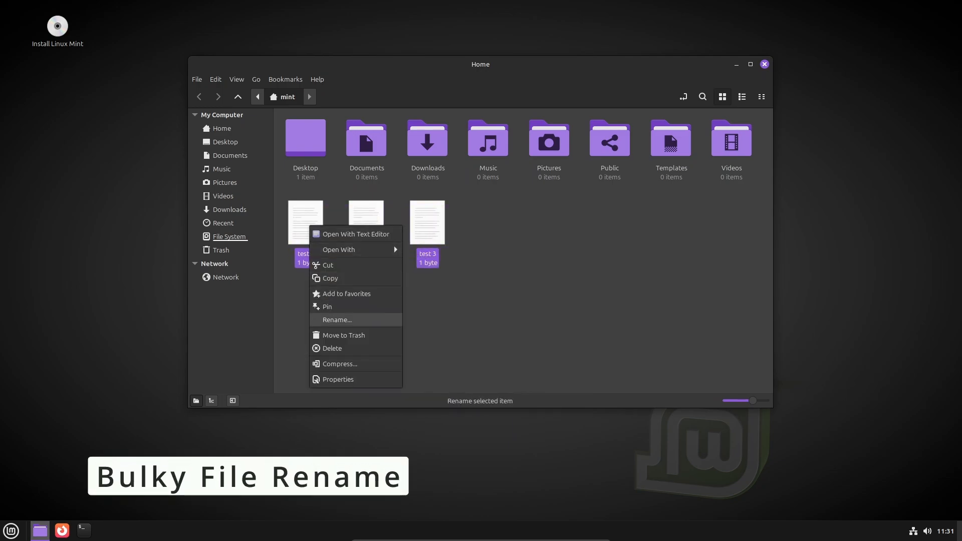
pyautogui.click(336, 320)
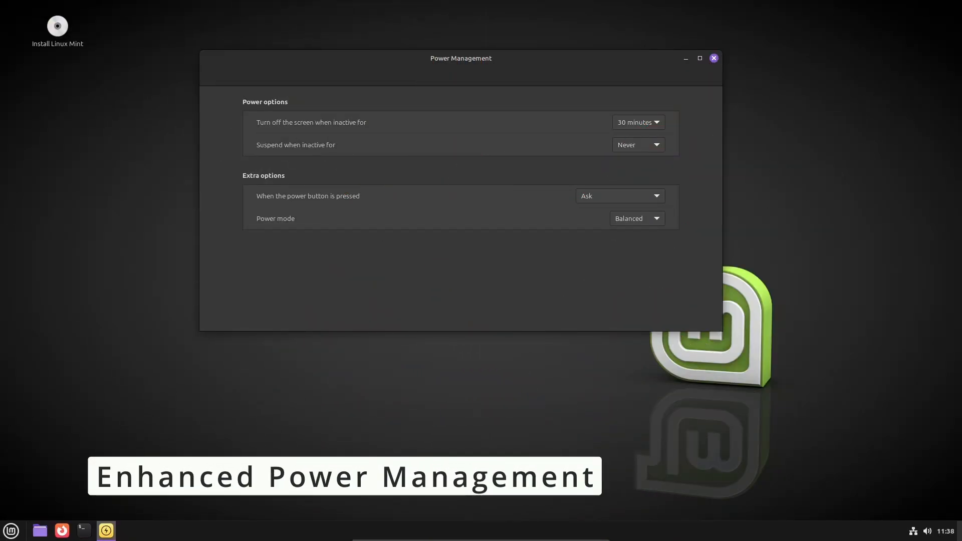
# - Open a terminal with sudo started at the command prompt
pyautogui.click(637, 218)
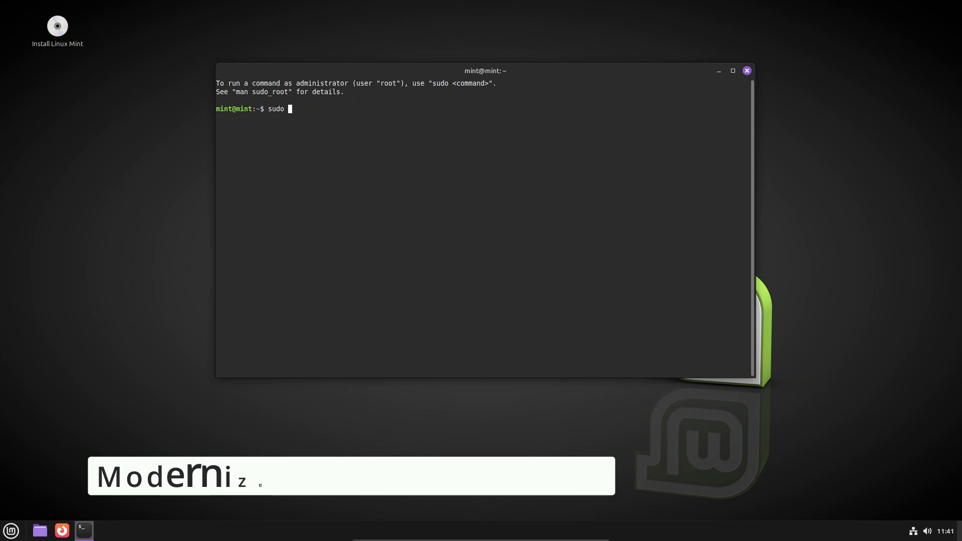
# - Run 'sudo apt update' to refresh the system's package lists
pyautogui.write('apt')
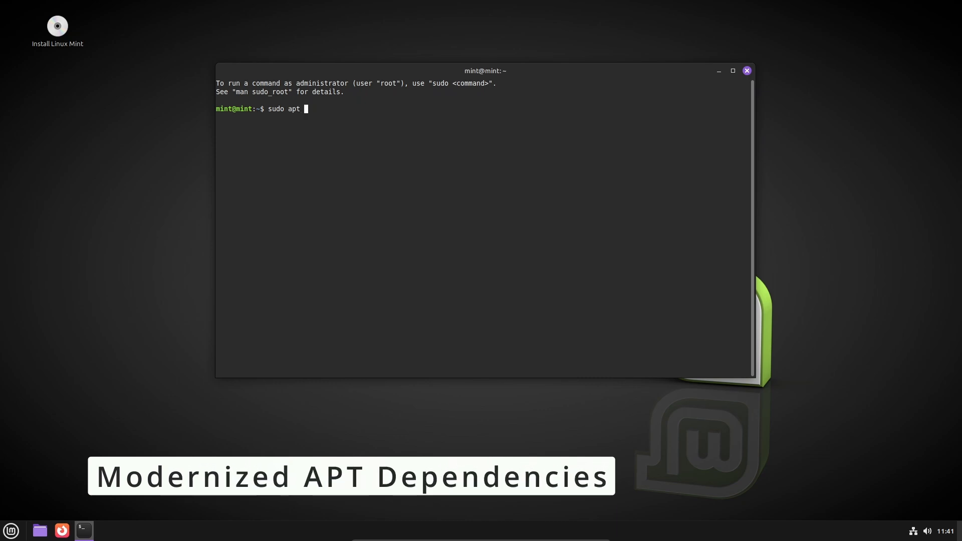
pyautogui.write('update')
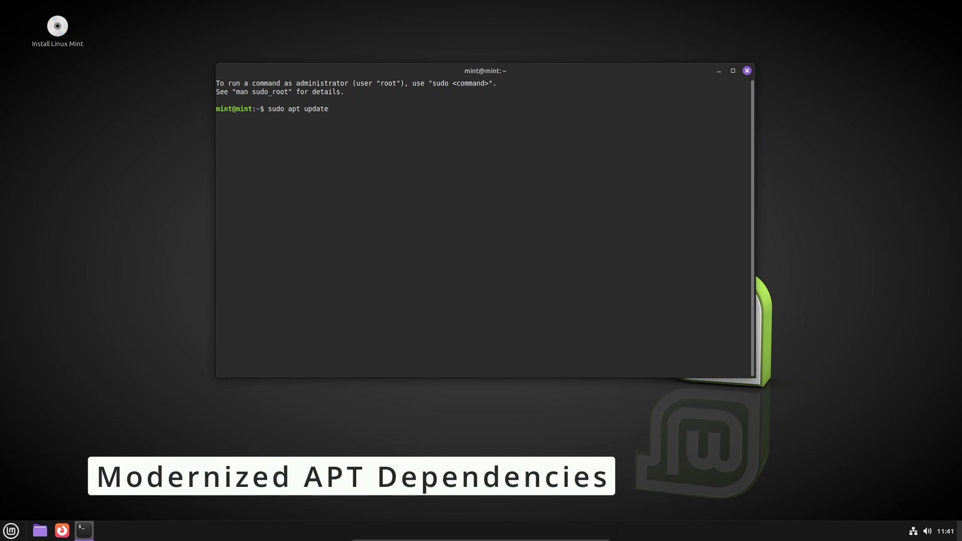
pyautogui.press('Return')
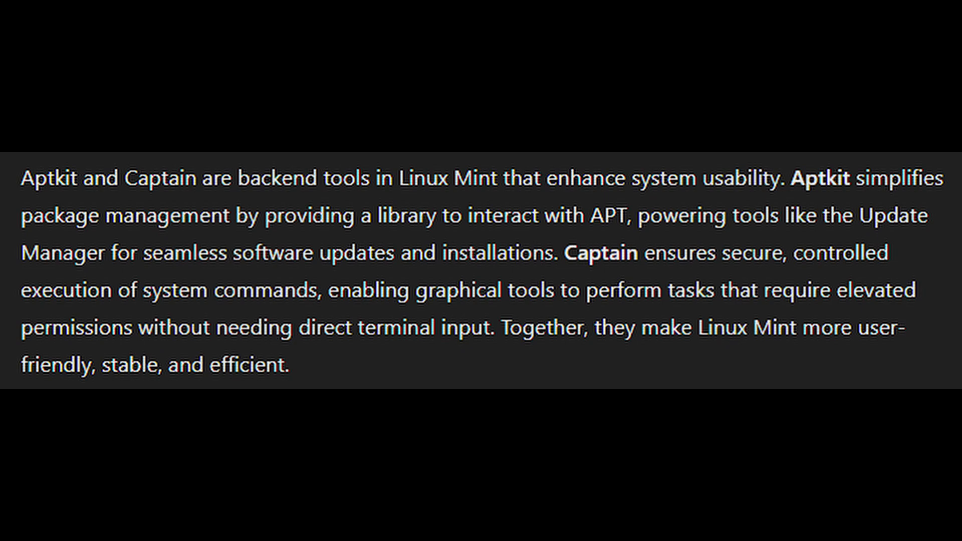
# - Show Update Manager's About details confirming mintUpdate version 7.0.5
pyautogui.click(354, 140)
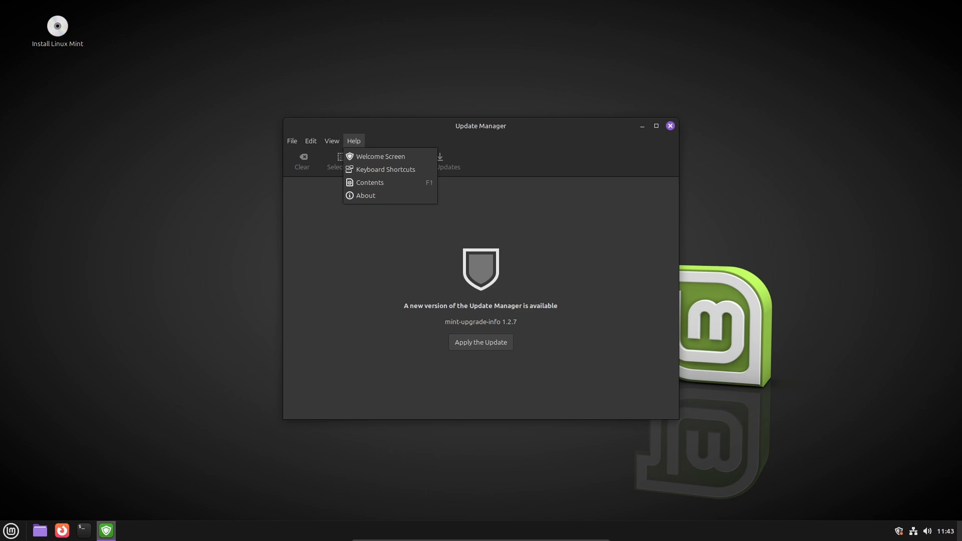
pyautogui.click(366, 195)
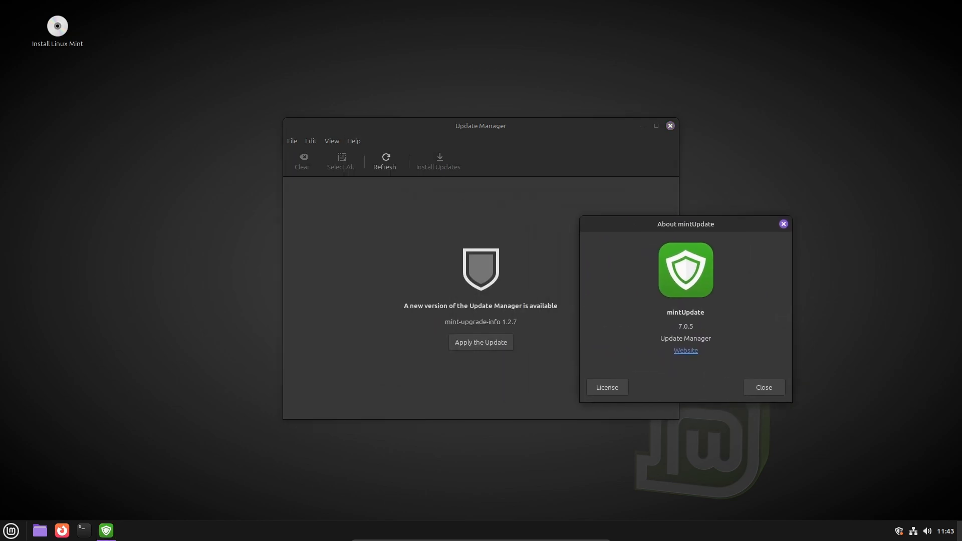
pyautogui.moveTo(686, 224); pyautogui.dragTo(674, 167)
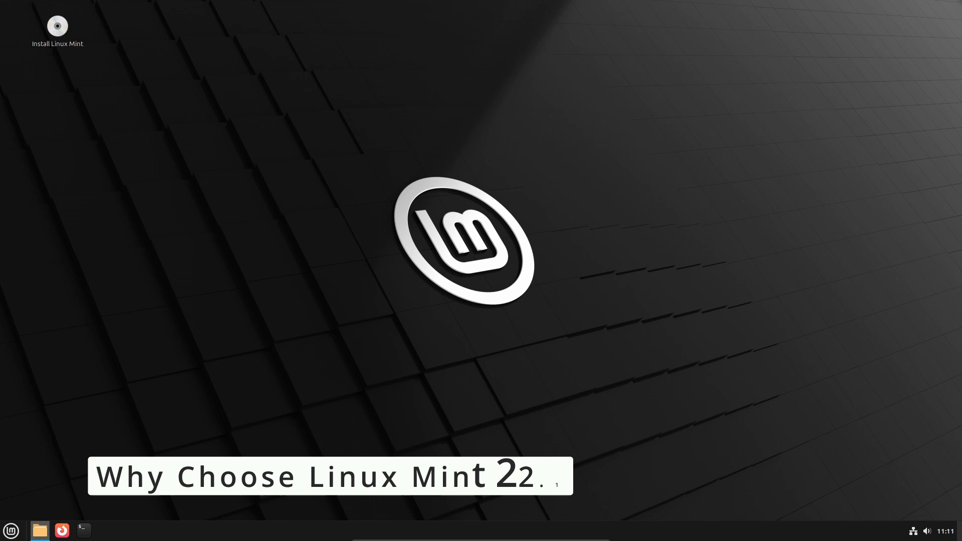
# - Confirm Nemo version 6.4.3 from the Home folder's About dialog, then open the applications menu
pyautogui.click(39, 531)
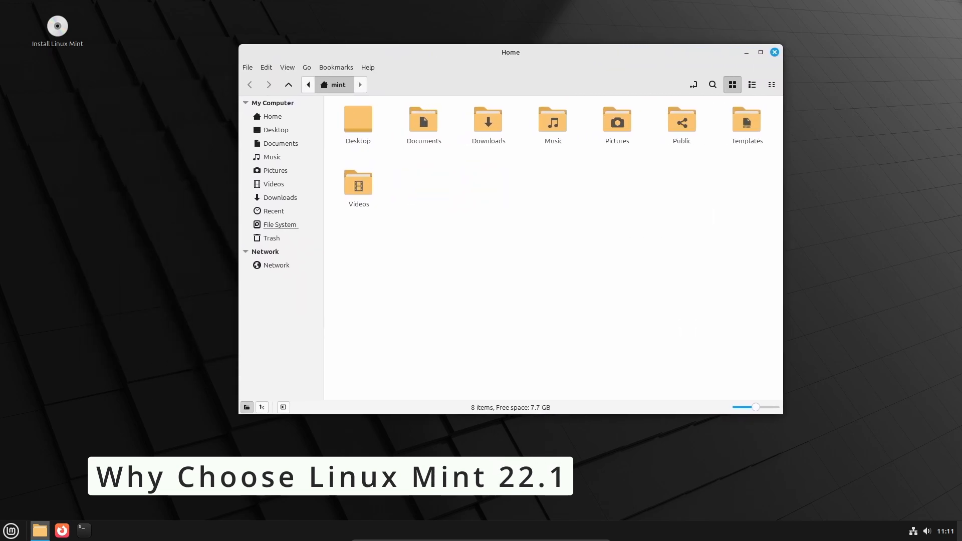
pyautogui.click(367, 66)
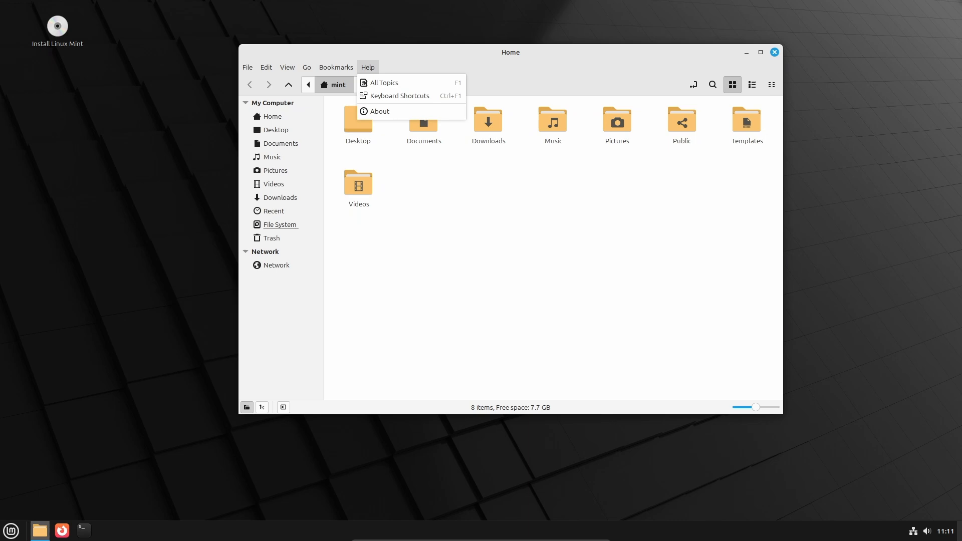
pyautogui.click(379, 111)
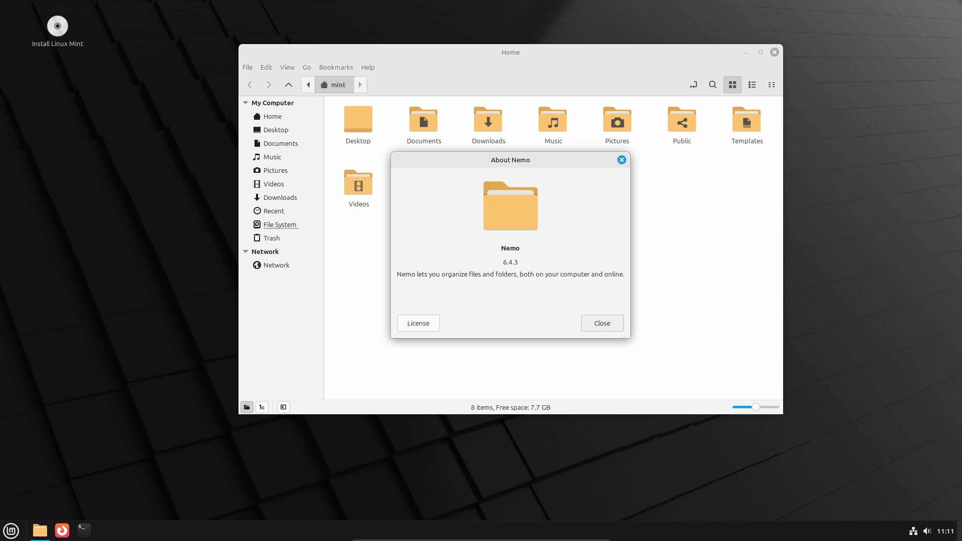
pyautogui.click(602, 323)
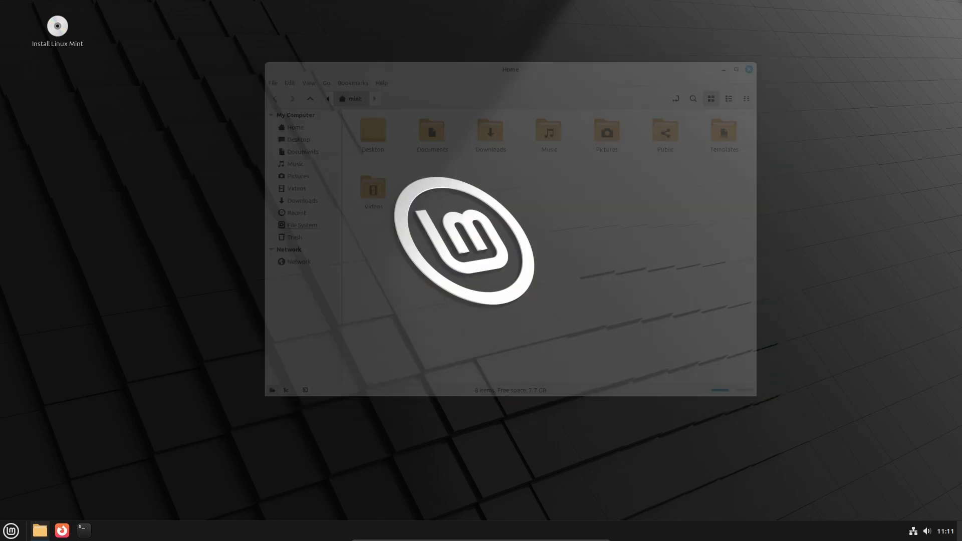
pyautogui.click(10, 531)
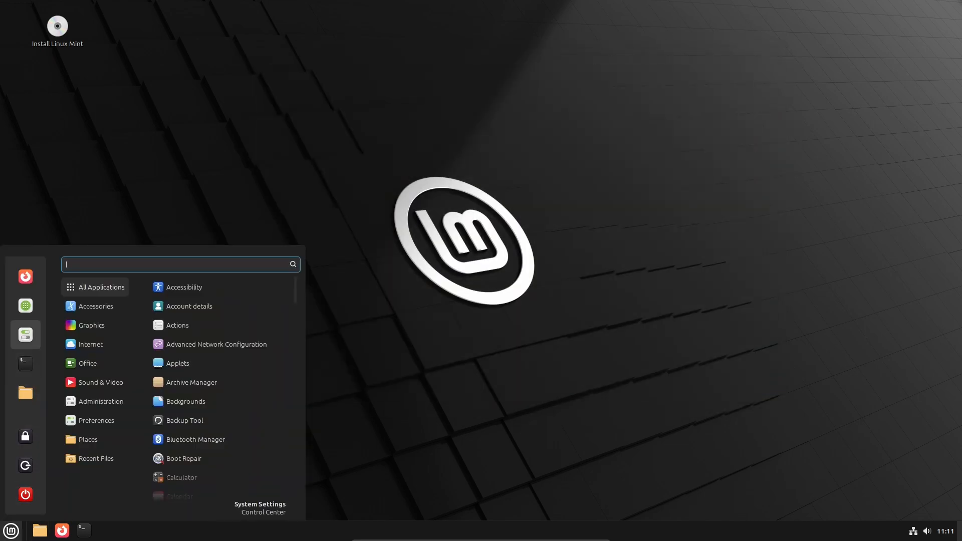
# - Launch System Settings and open Themes, showing Mint-Y in Mixed mode with accent colours
pyautogui.click(260, 504)
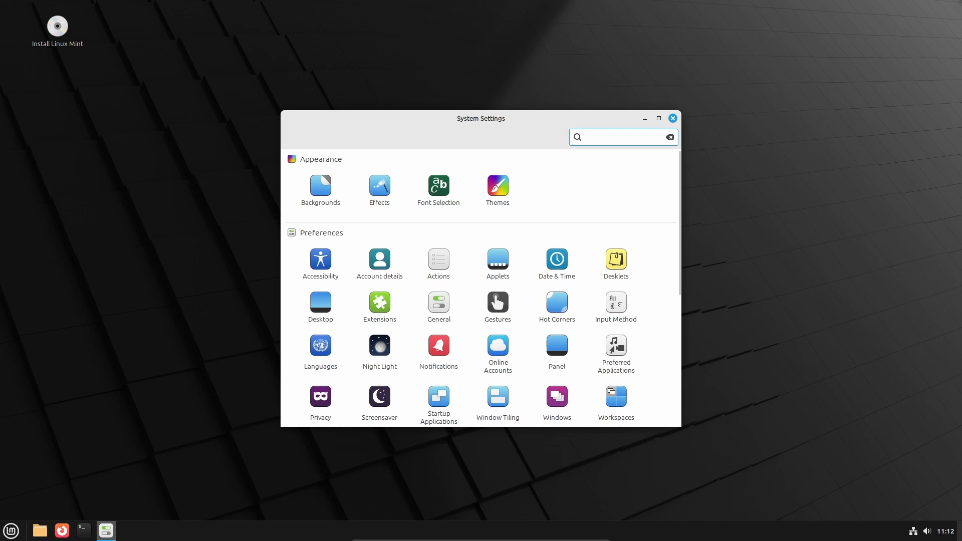
pyautogui.click(498, 187)
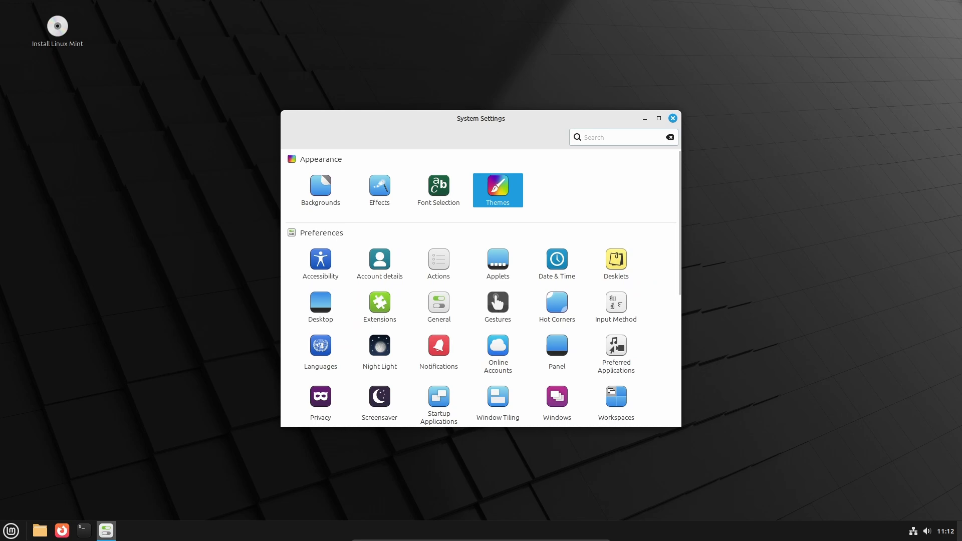
pyautogui.click(497, 190)
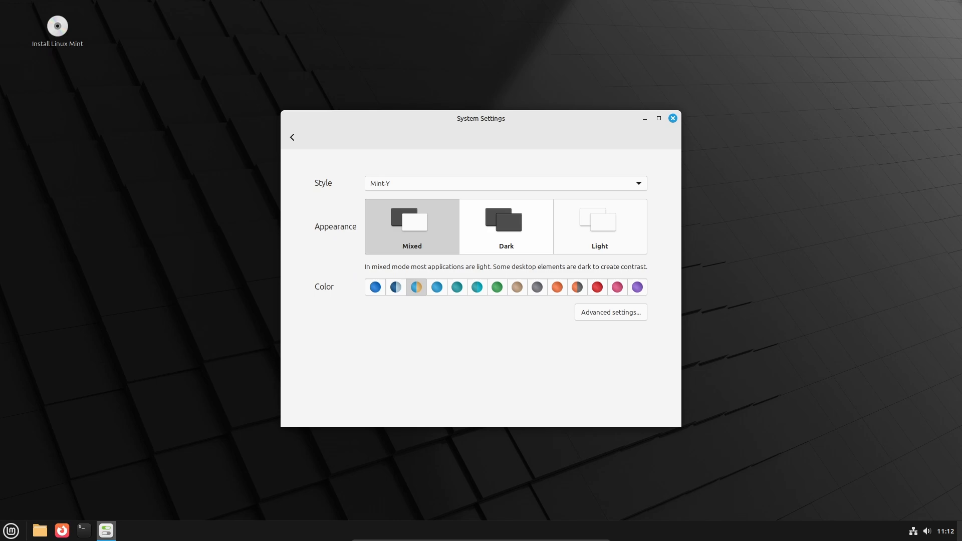
pyautogui.click(505, 226)
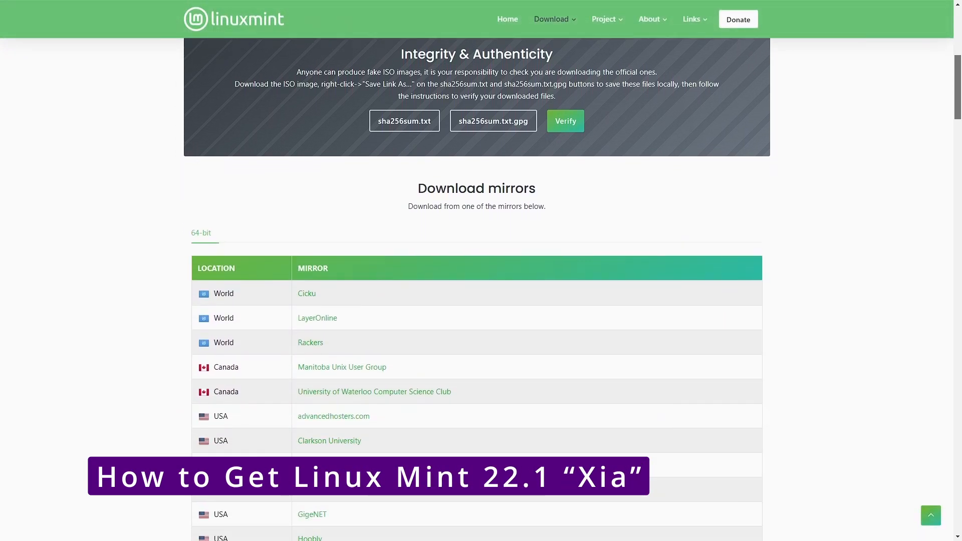
# - Scroll the linuxmint.com download mirrors table down to the French and German mirrors
pyautogui.scroll(-3)
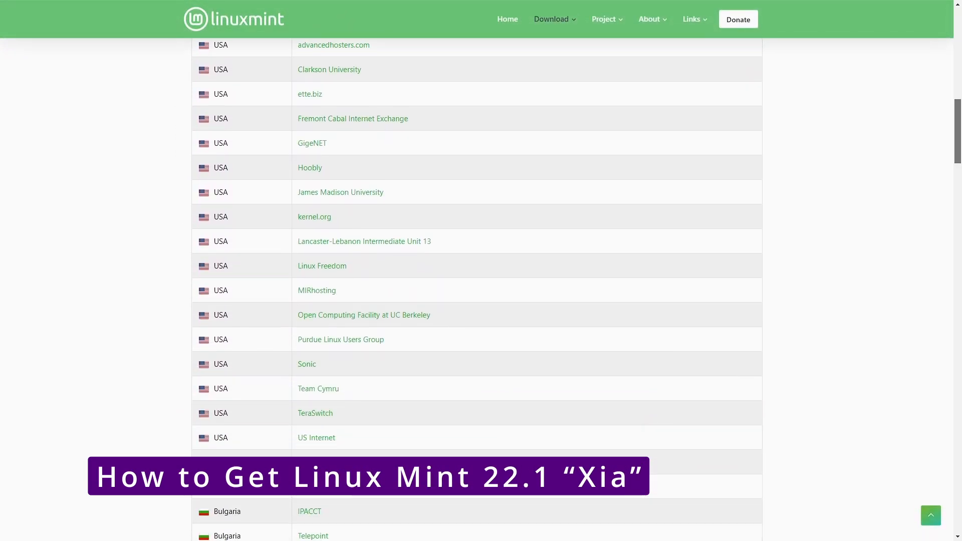
pyautogui.scroll(-3)
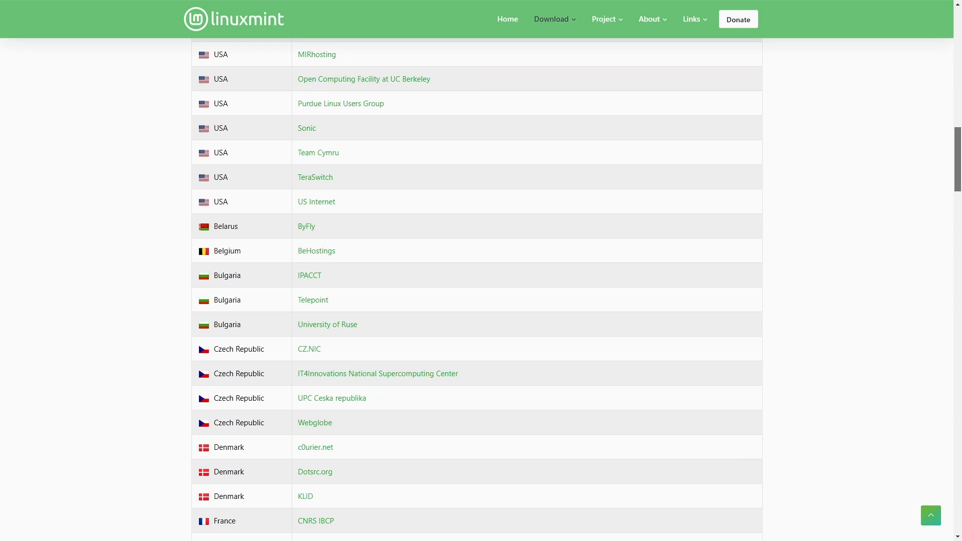
pyautogui.scroll(-3)
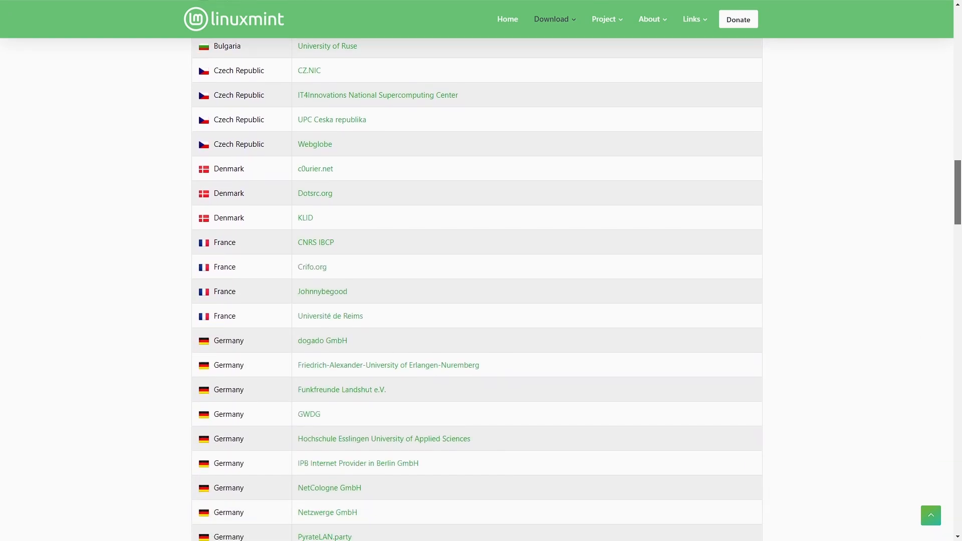
pyautogui.scroll(-3)
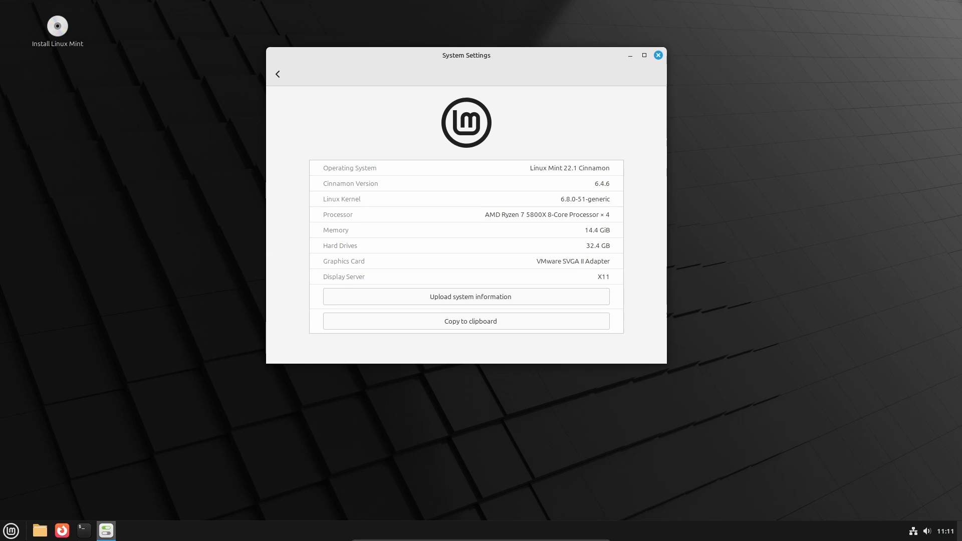
# - Close the Linux Mint 22.1 System Info window and open the Home folder in Nemo
pyautogui.click(658, 55)
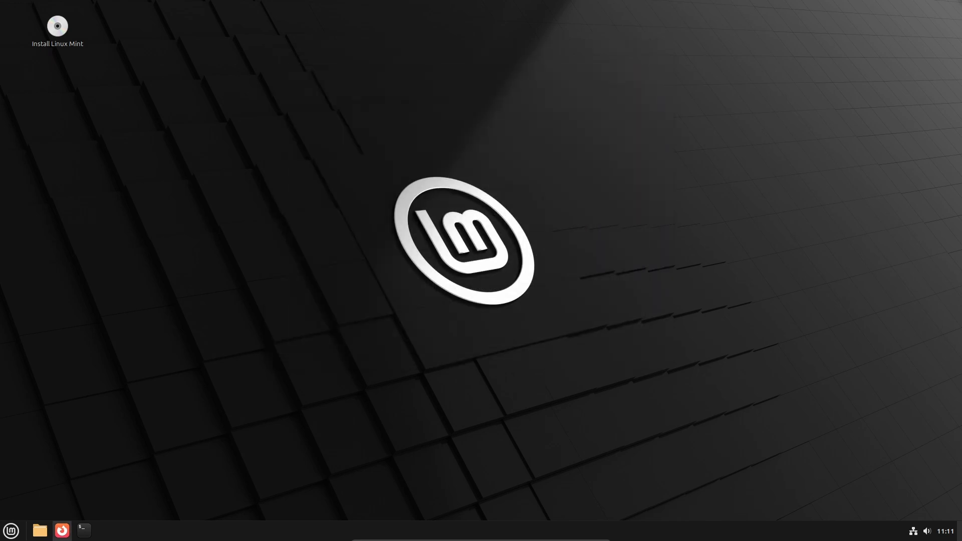
pyautogui.click(40, 531)
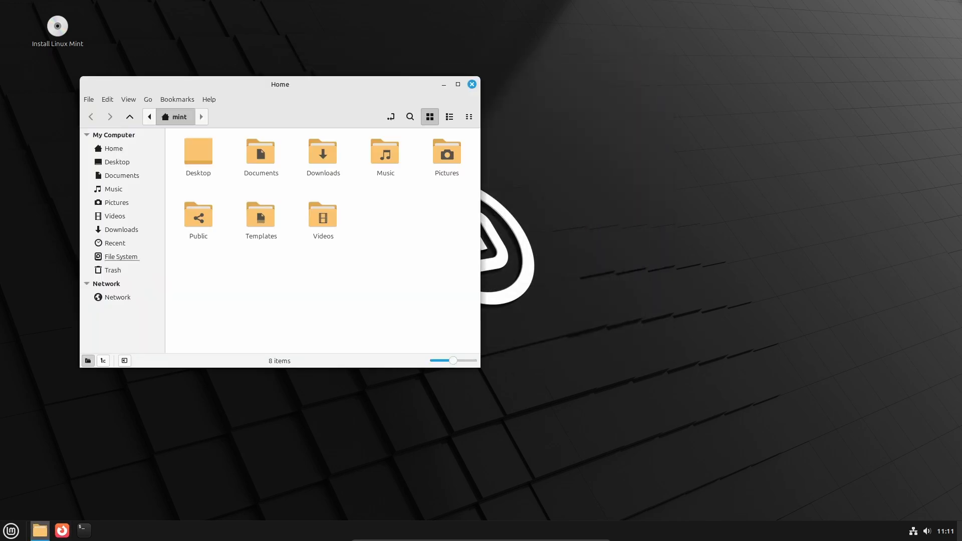